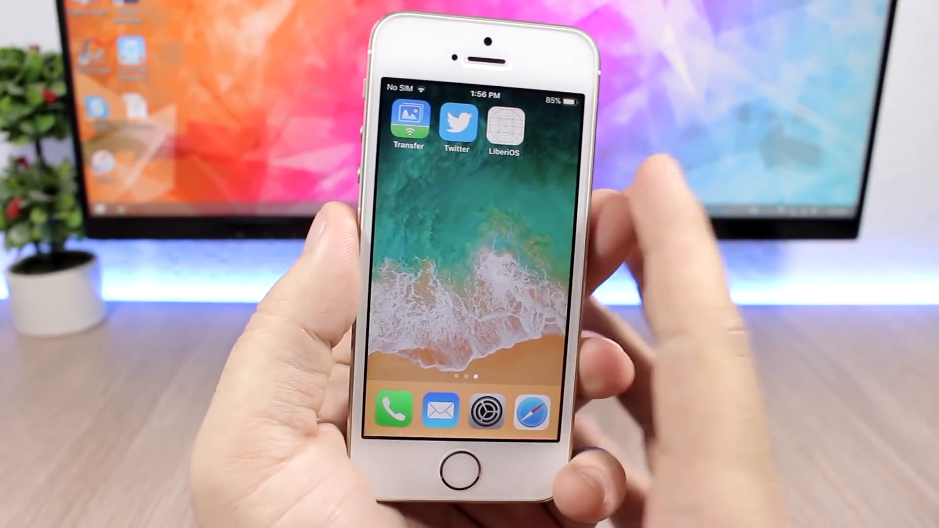
Step: Launch LiberiOS from the home screen to reach its iOS 11.0–11.1.2 jailbreak screen
{"action": "left_click", "coordinate": [504, 124]}
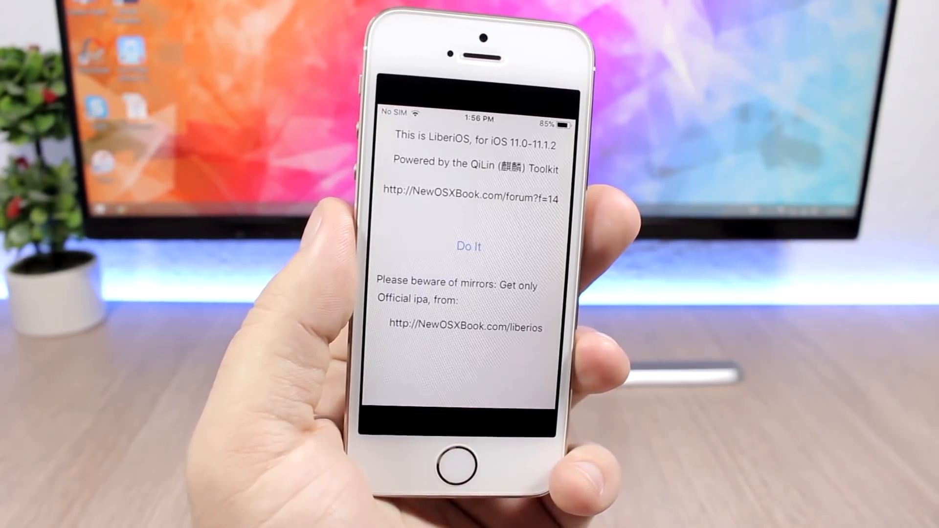